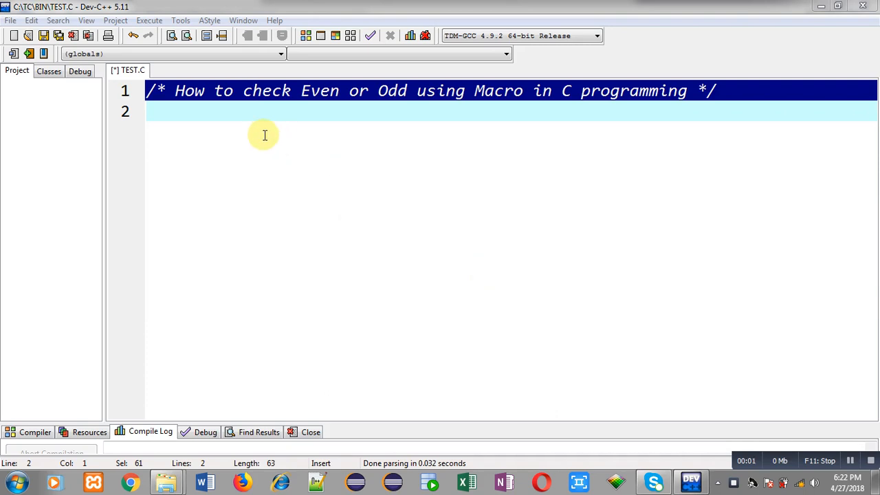
mouse_move(198, 109)
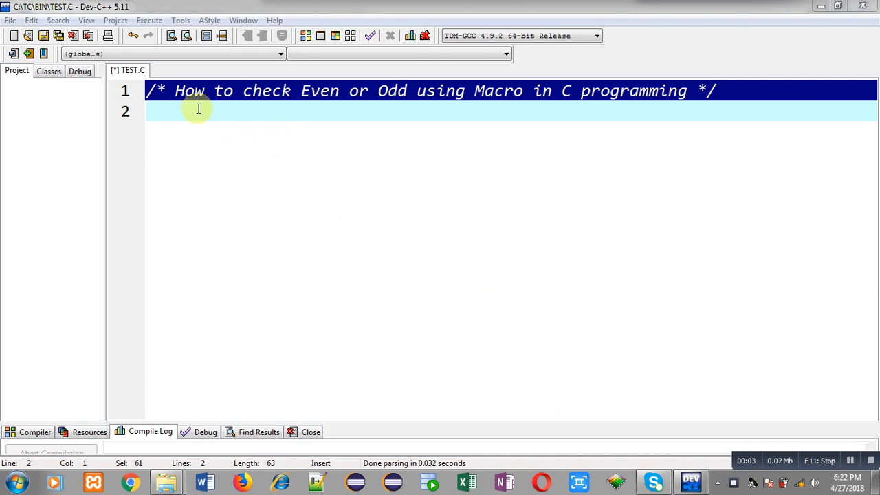
mouse_move(433, 112)
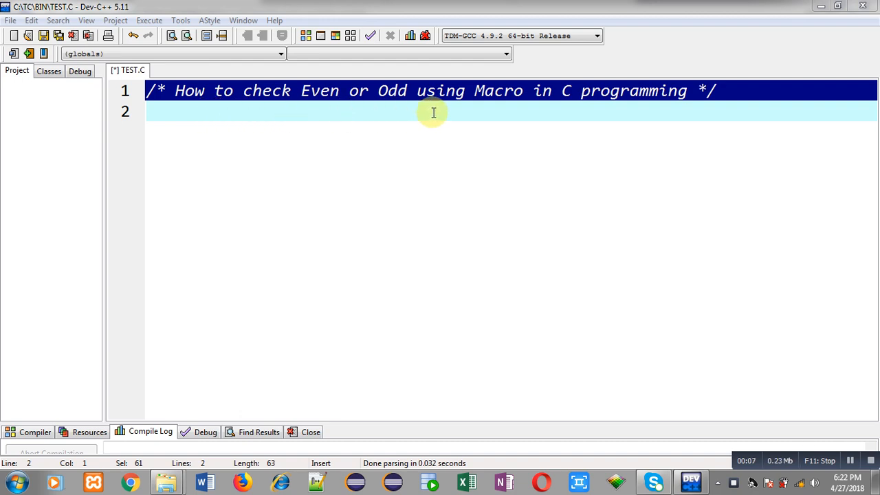
mouse_move(581, 107)
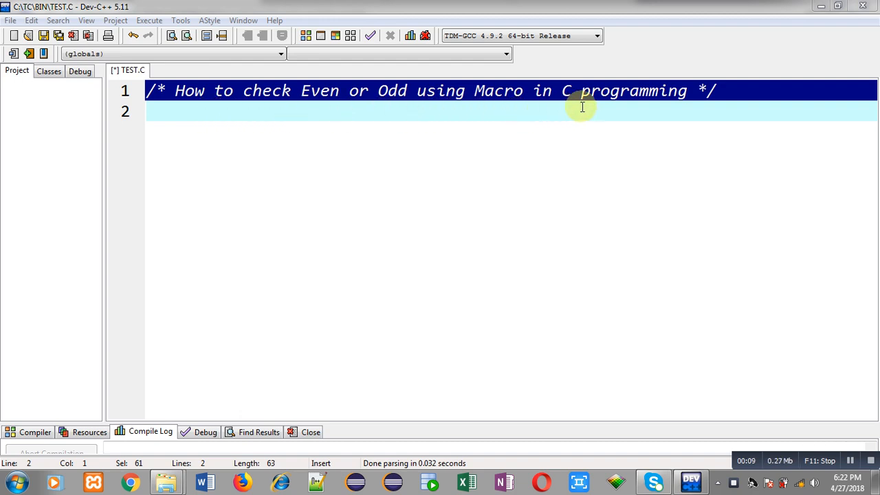
mouse_move(401, 136)
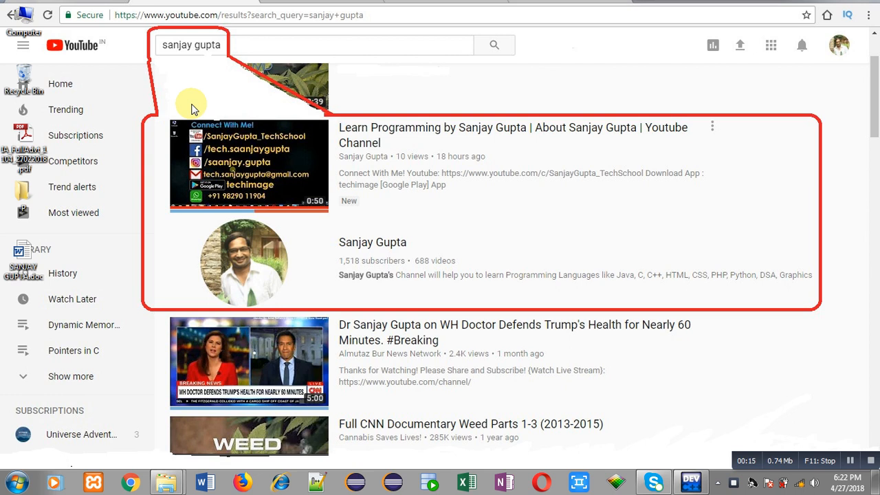
mouse_move(203, 74)
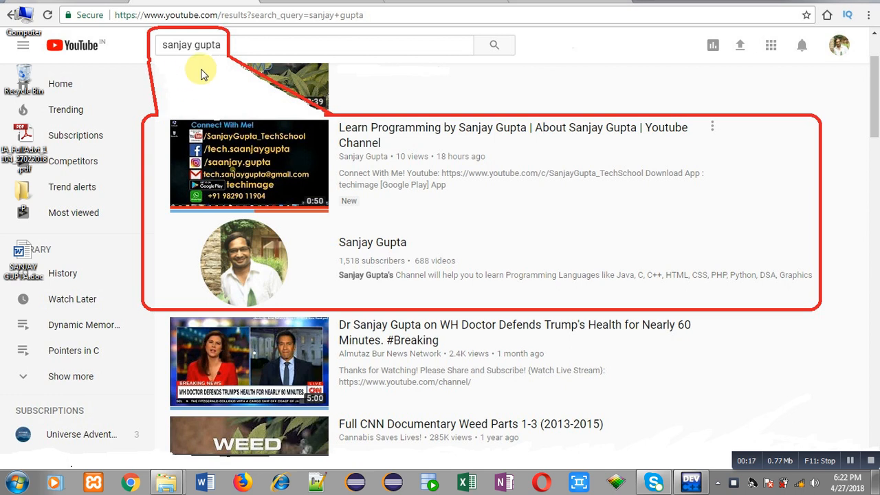
mouse_move(332, 225)
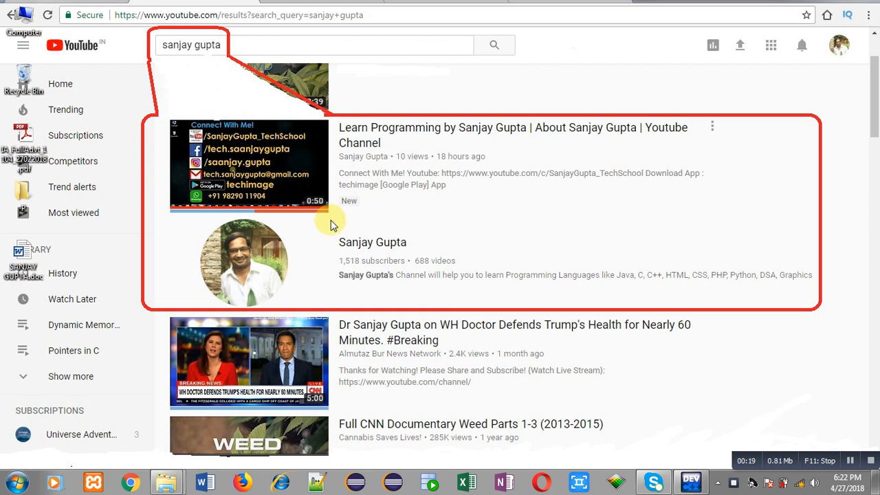
mouse_move(305, 232)
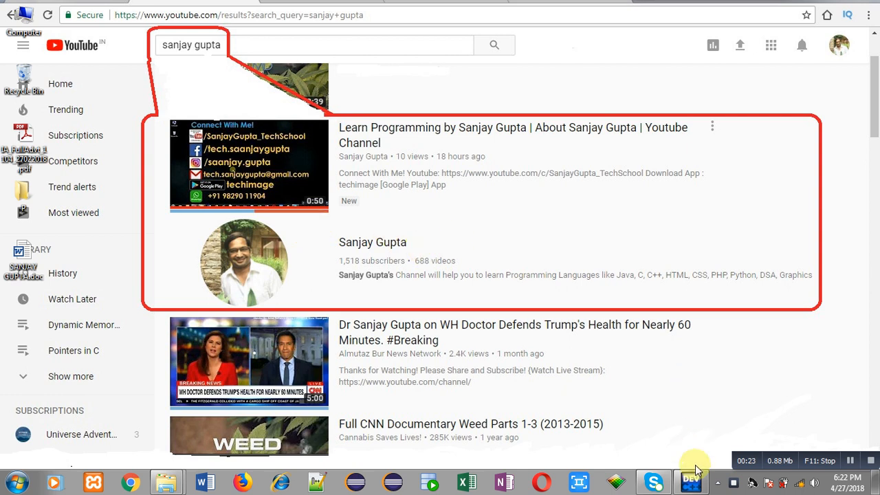
Add an #include<stdio.h> line beneath the opening comment in TEST.C
click(690, 481)
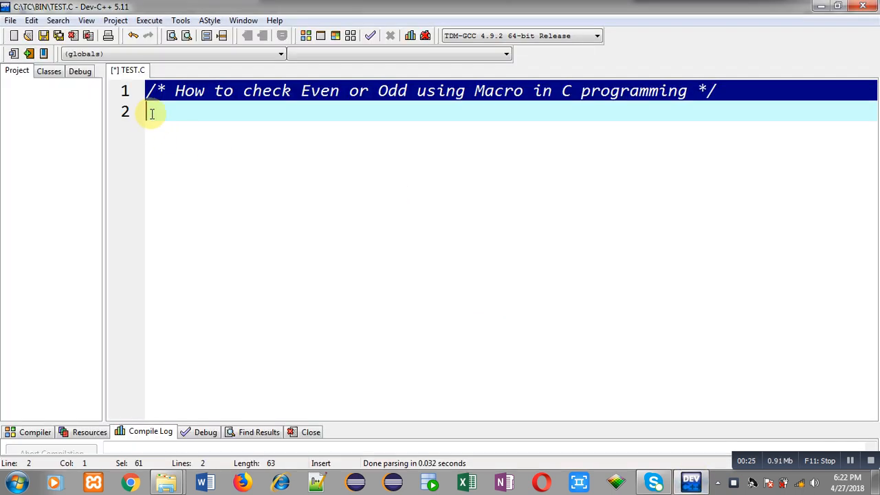
text(#)
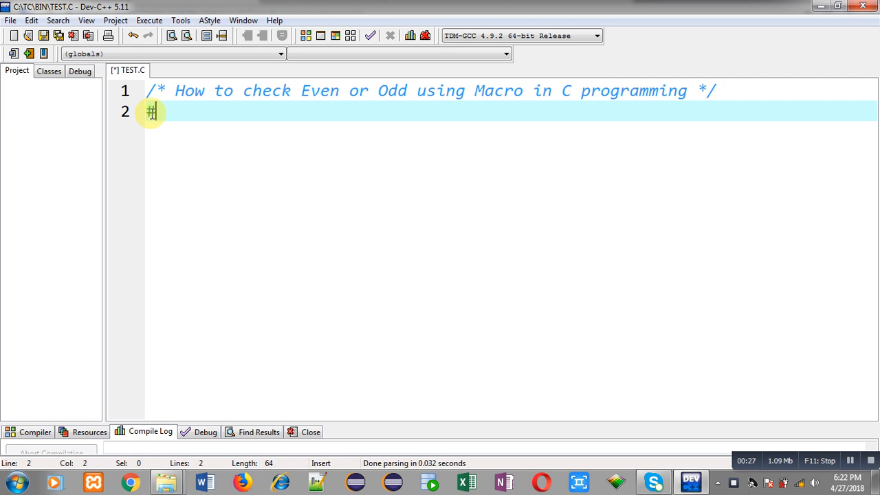
text(include<stdio>)
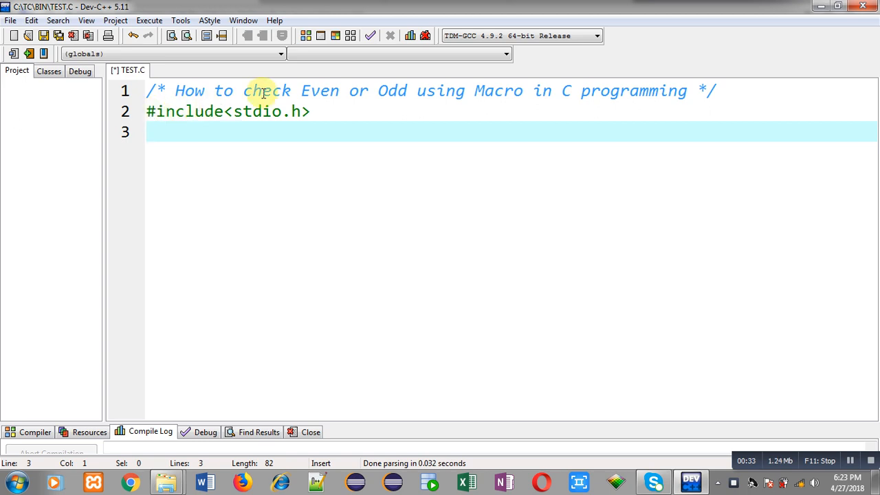
Start the macro as #define EVENODD(n) with the condition if(n%2==0)
text(#de)
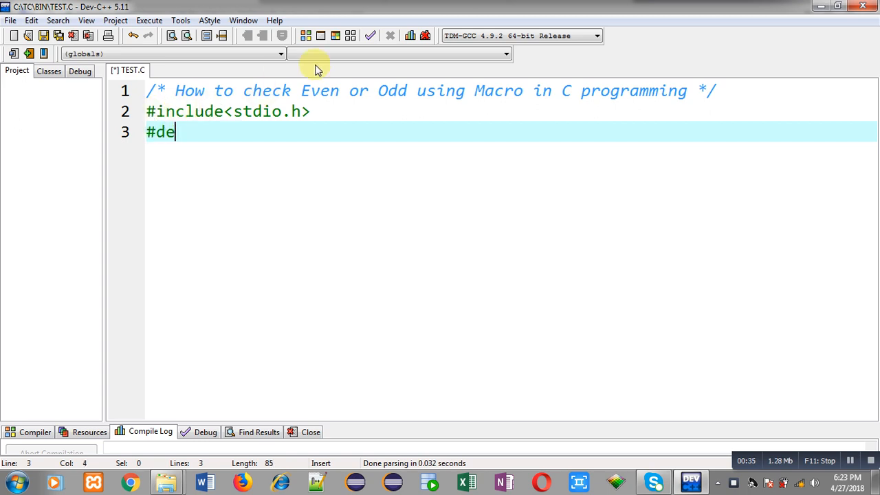
text(fine)
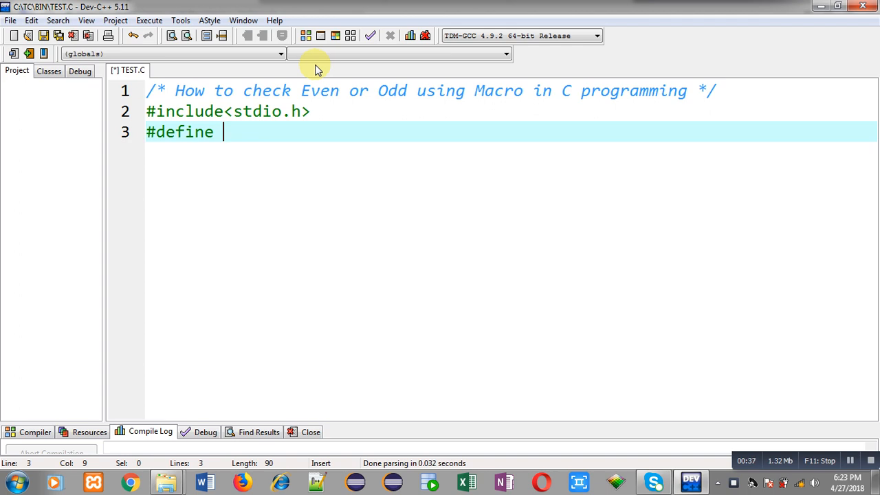
text(E)
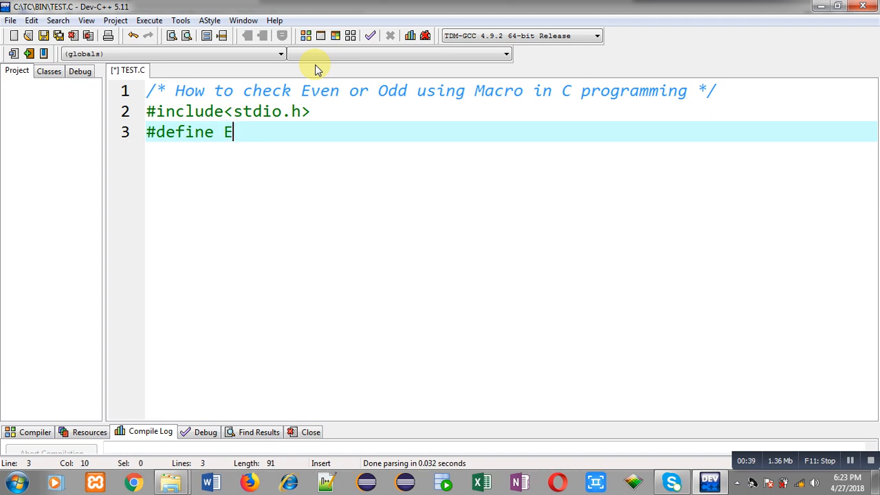
text(VENODD)
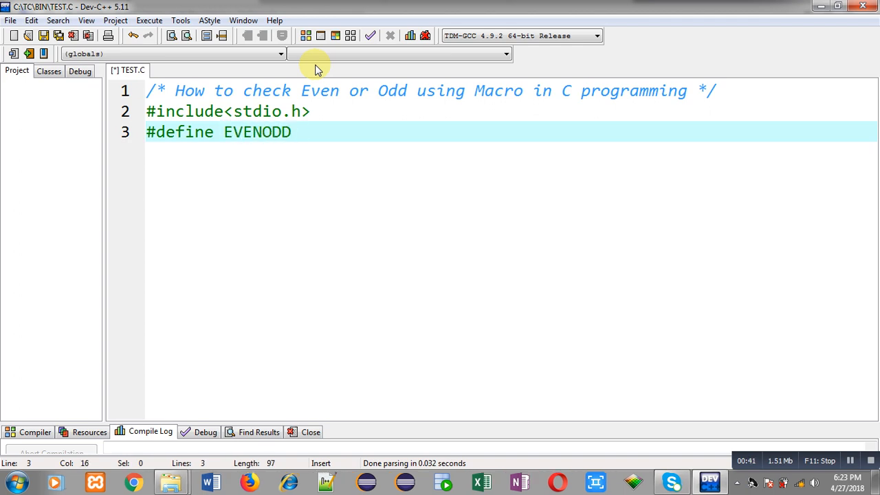
text((n))
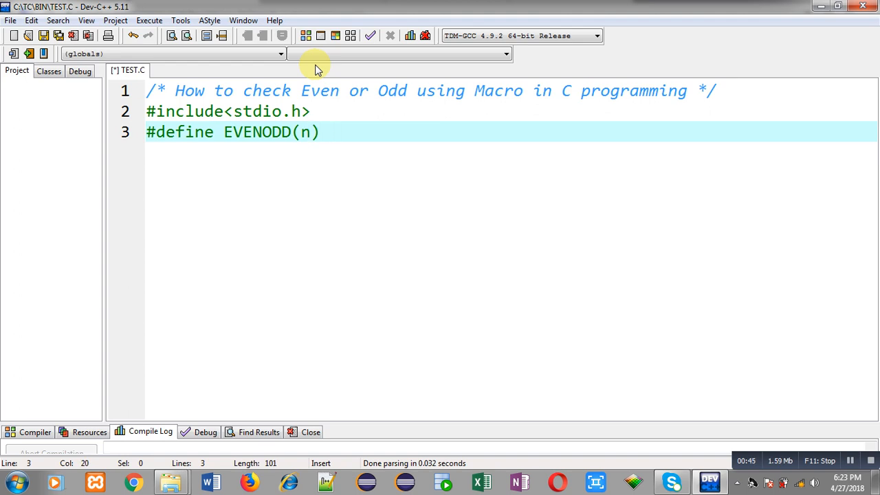
text(if())
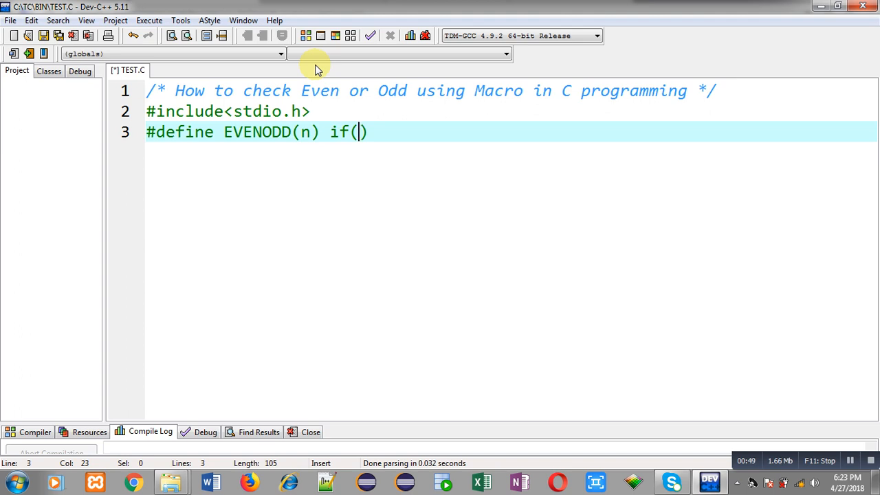
text(n)
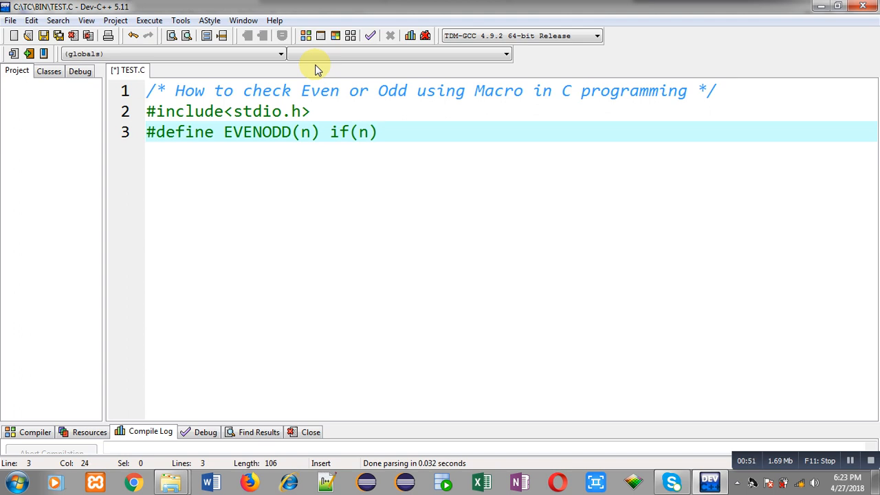
text(%2==0)
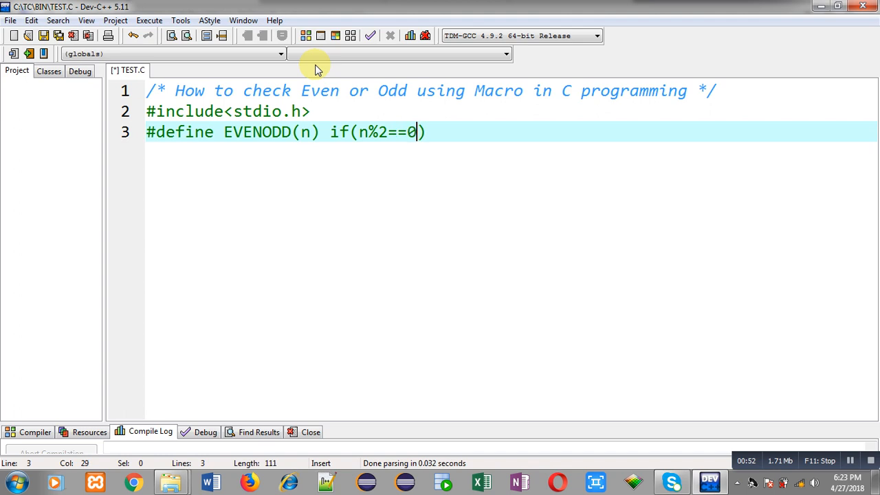
Have the macro print "No. is Even", else print "No. is Odd"
text(printf)
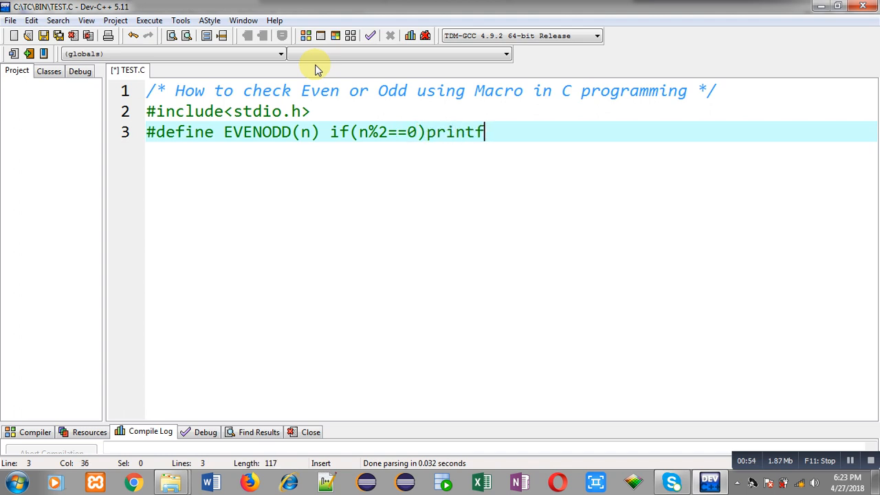
text((""))
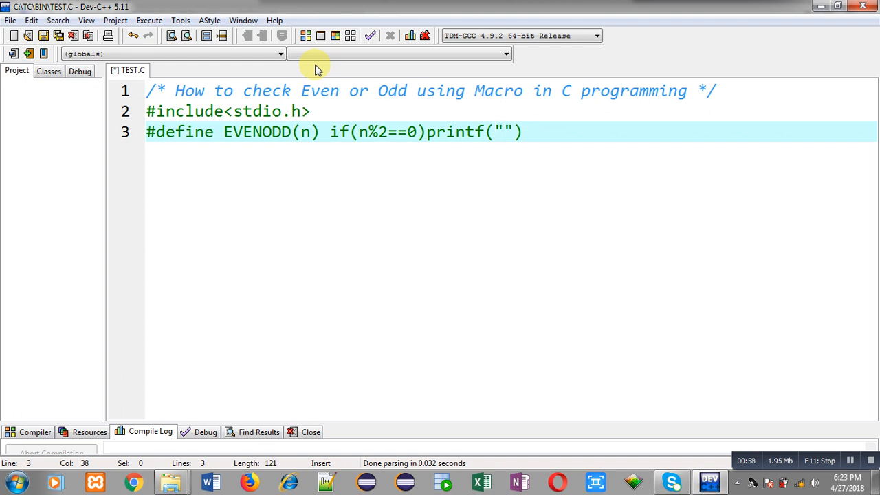
text(\nE)
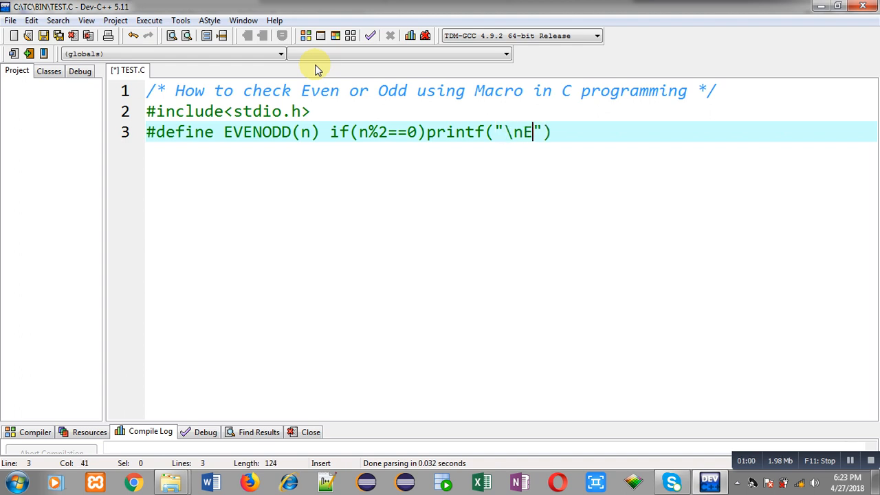
text(umb)
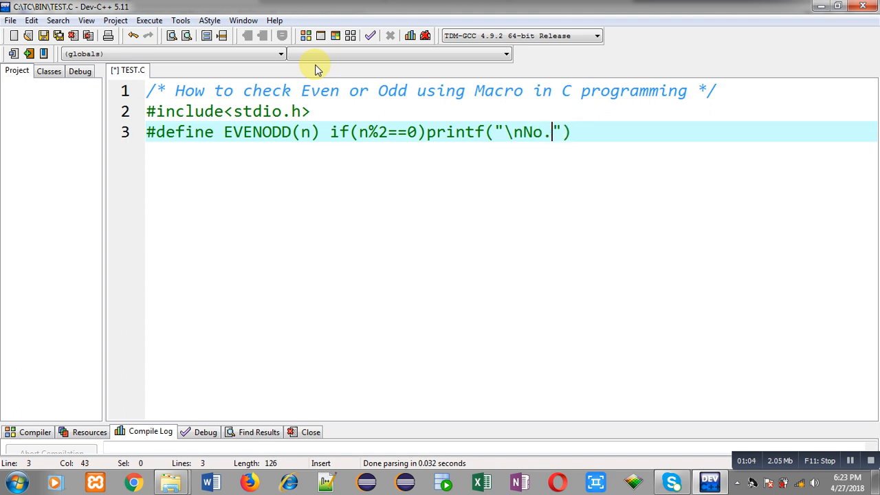
text(is Even)
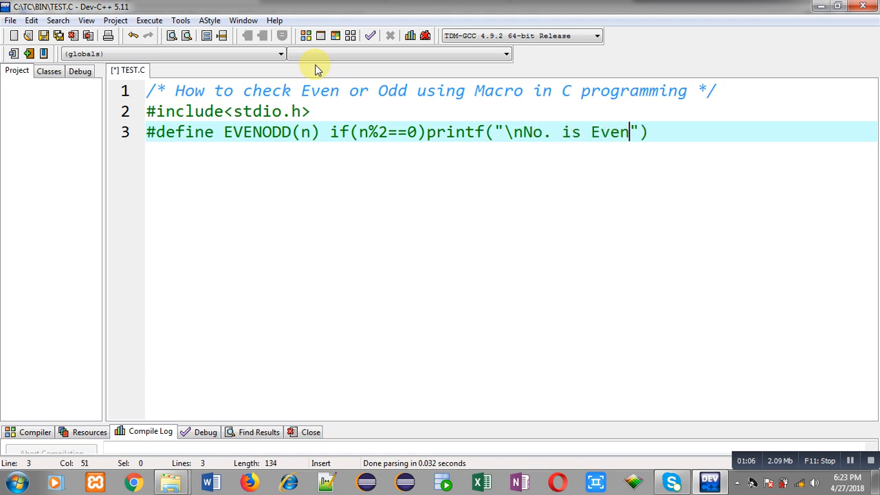
text(;)
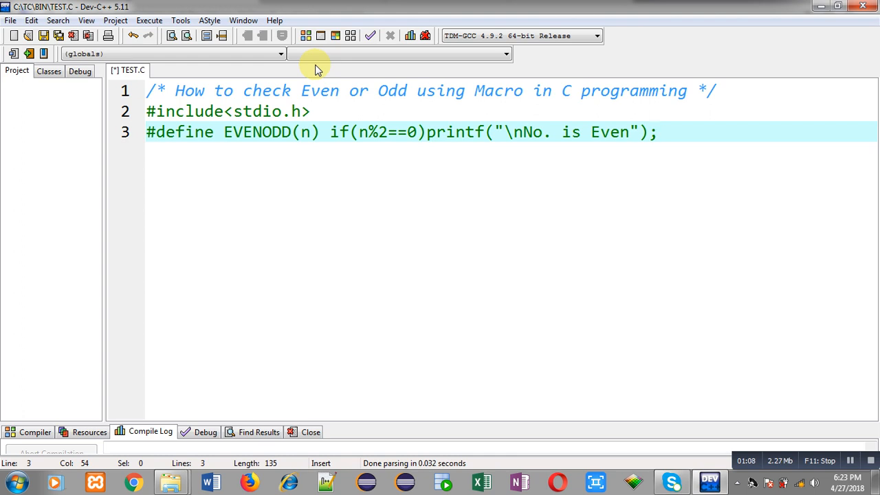
text(else printf)
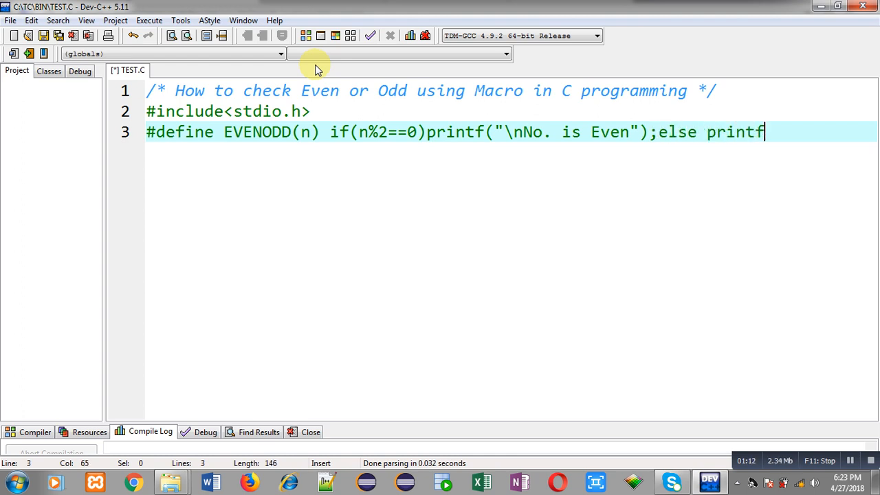
text(("\nNo"))
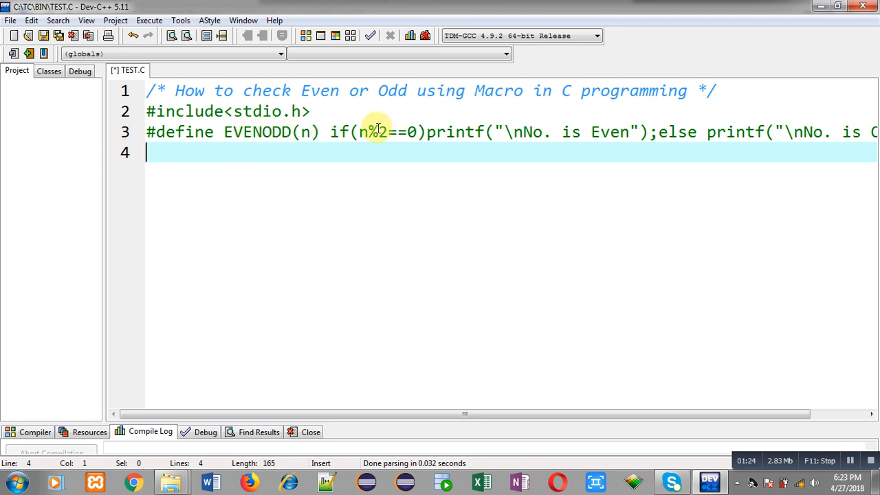
text(int a)
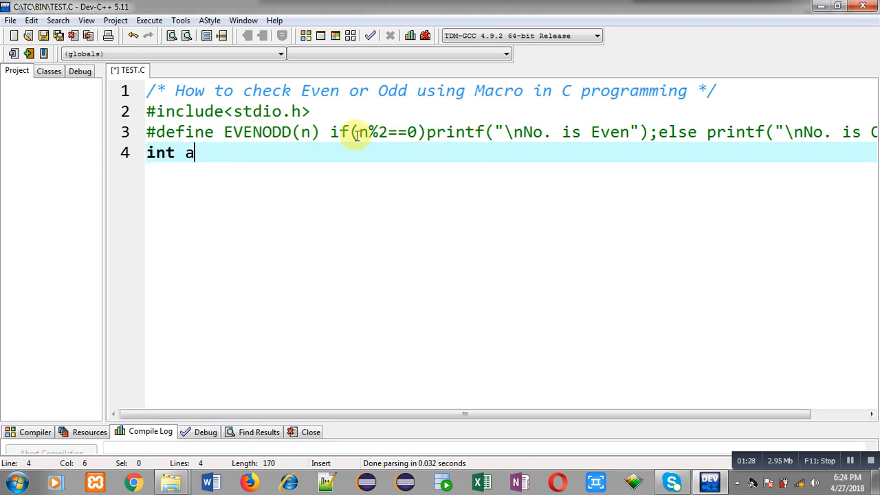
Write int main() declaring int n, printing "Enter a number = ", and reading n with scanf("%d",&n)
text(main())
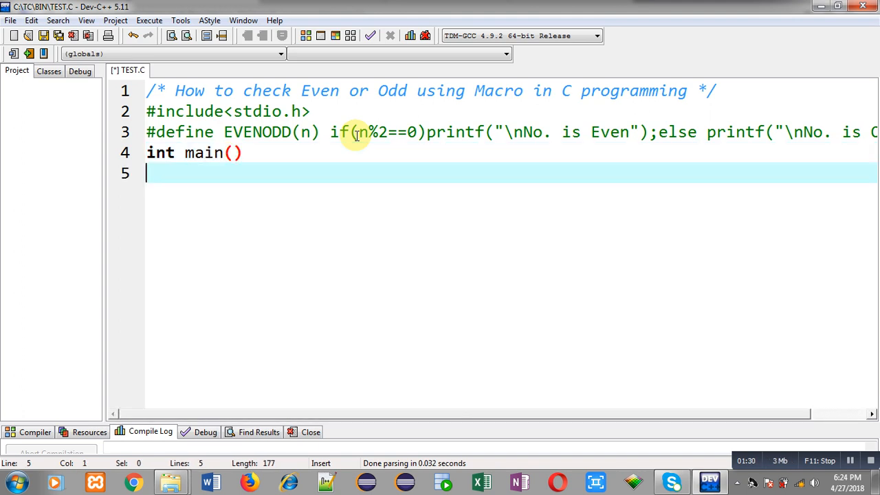
text({)
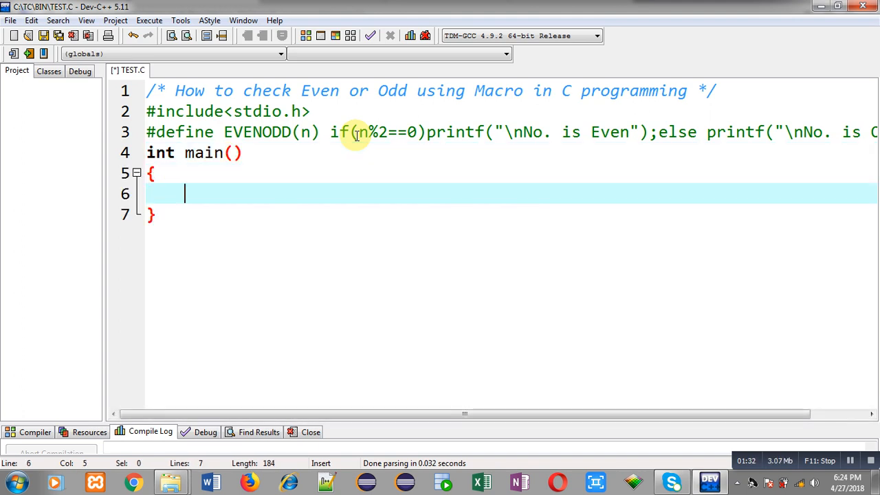
text(int n;)
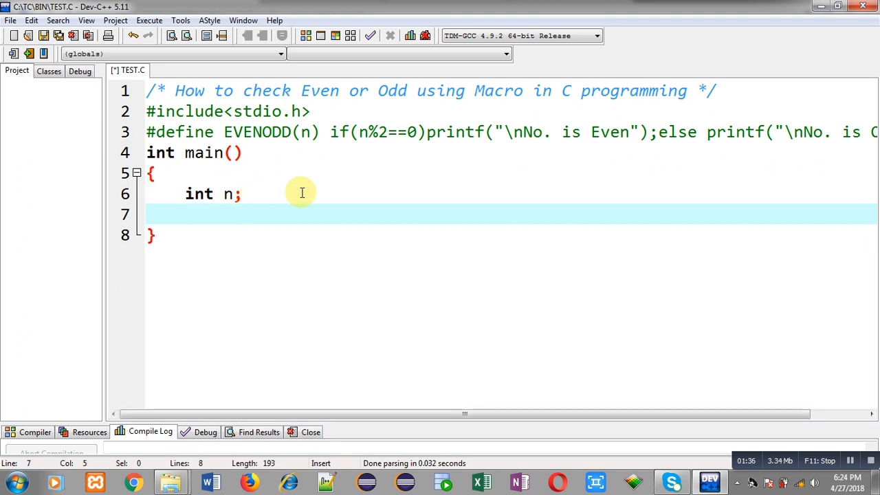
text(printf("\)
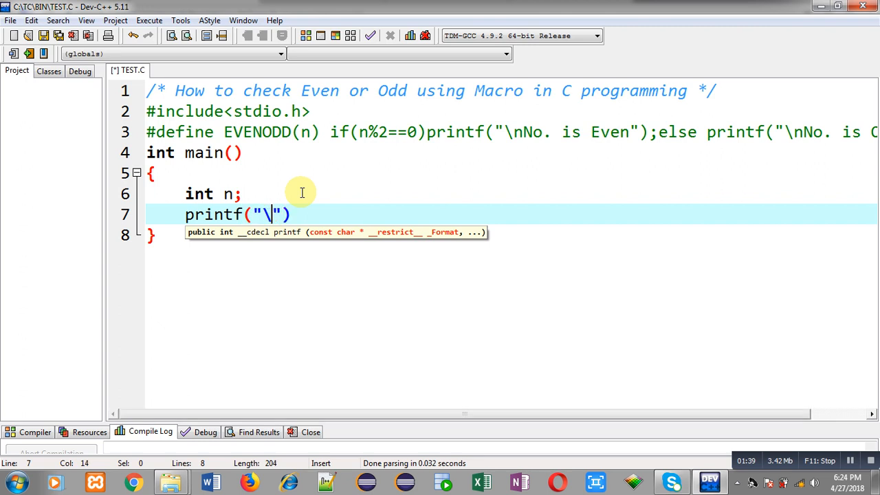
text(nEnter a number =)
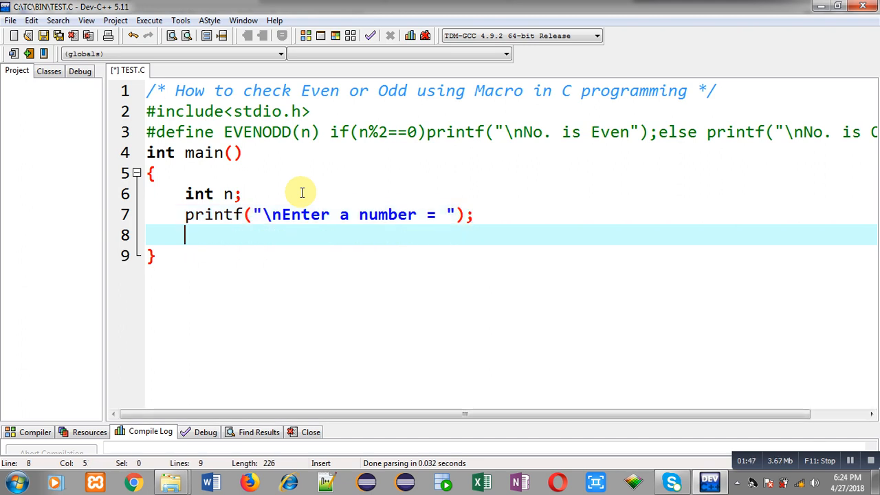
text(scanf("%d",&)
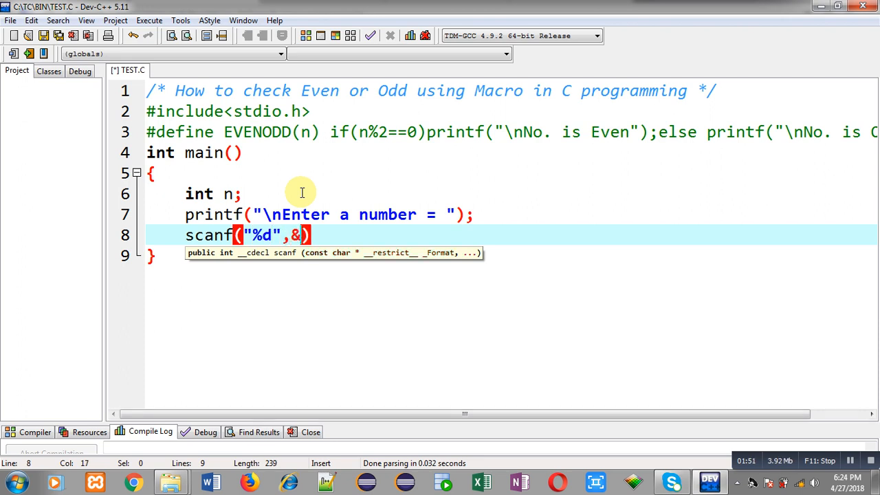
text(n);)
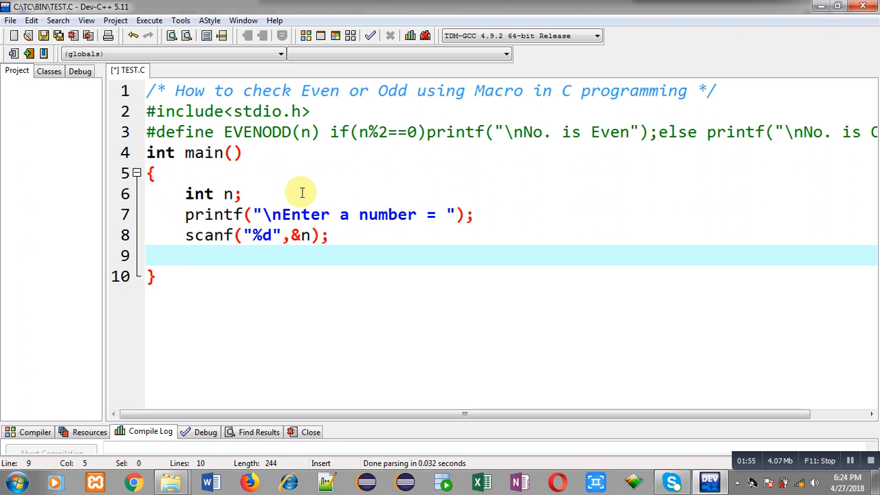
text(E)
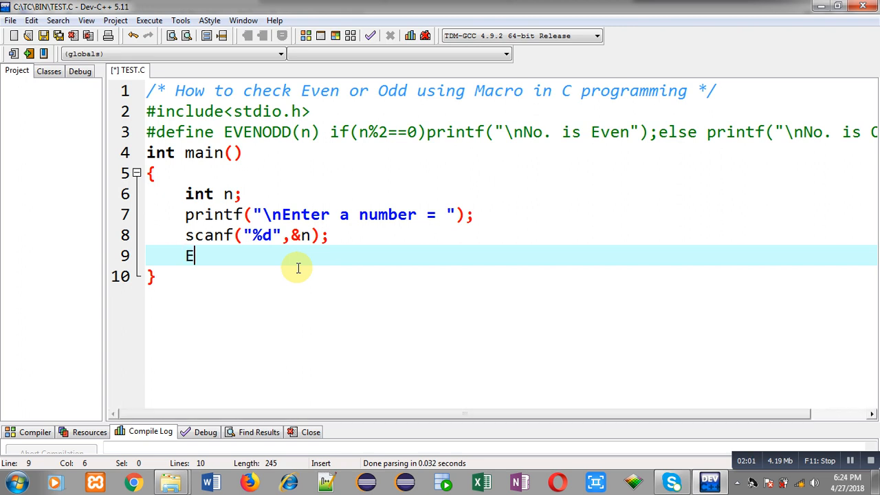
Type EVENODD(n); on line 9 and select that call to highlight it
text(VENODD())
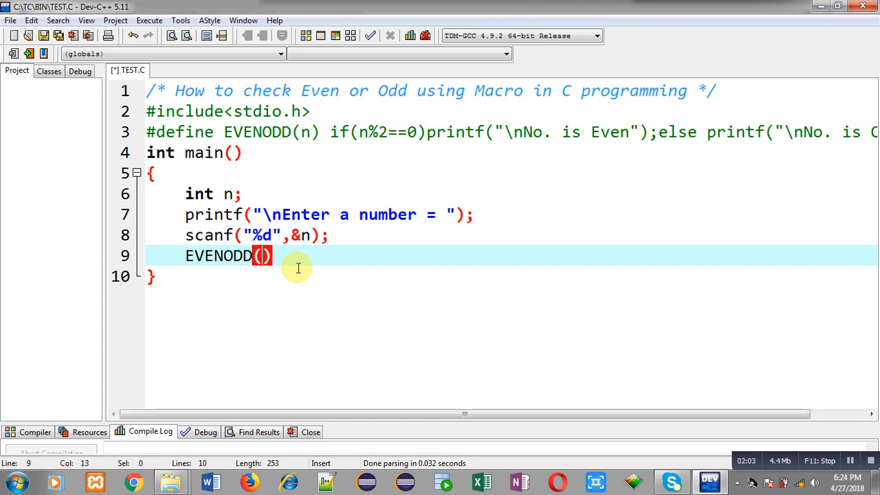
text(n)
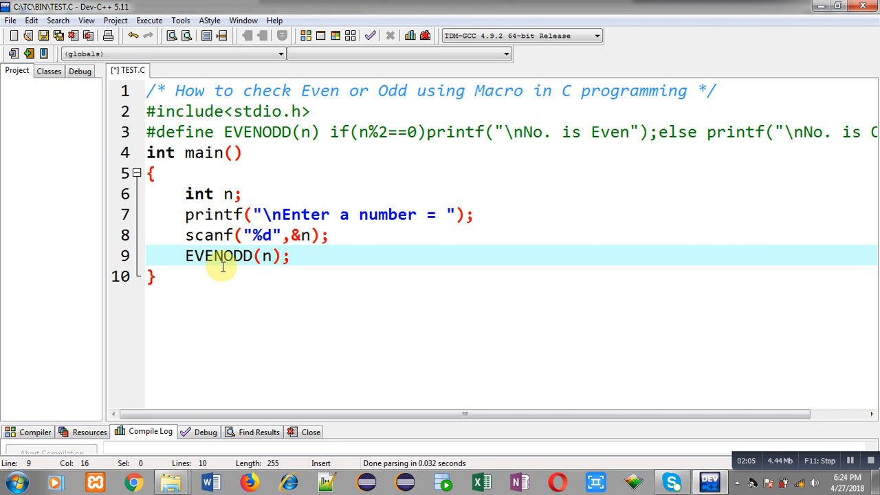
mouse_move(275, 256)
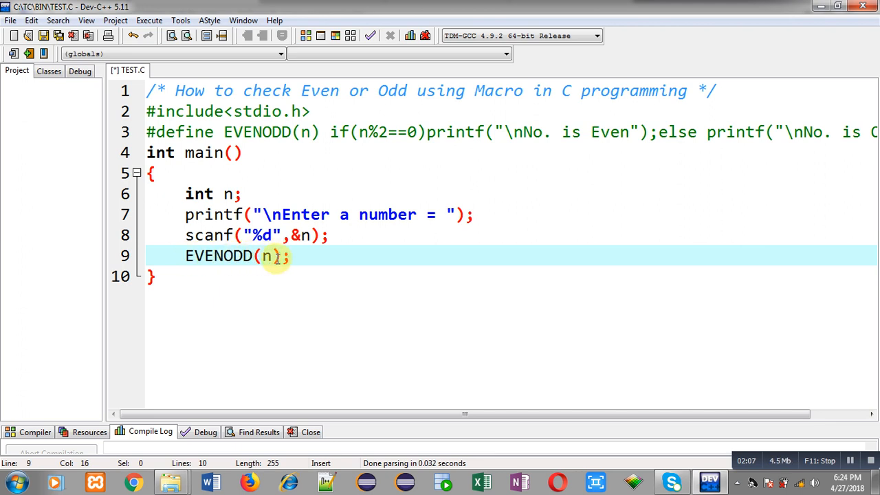
mouse_move(192, 255)
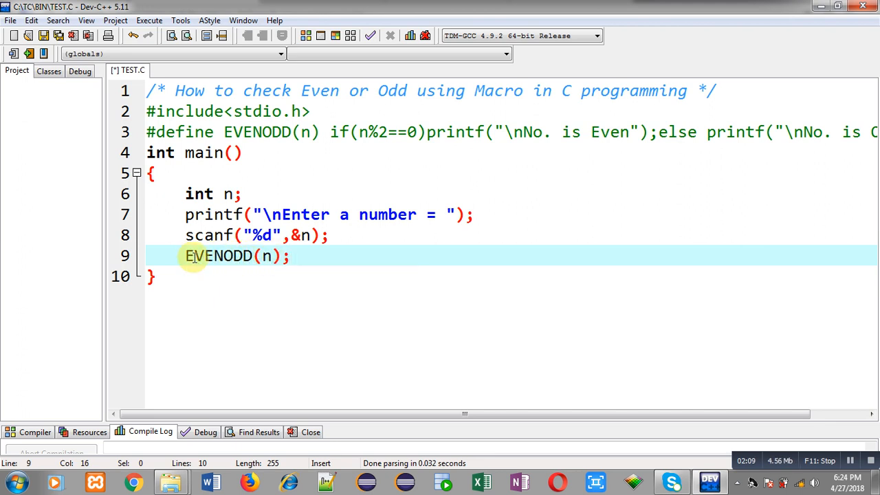
double_click(218, 256)
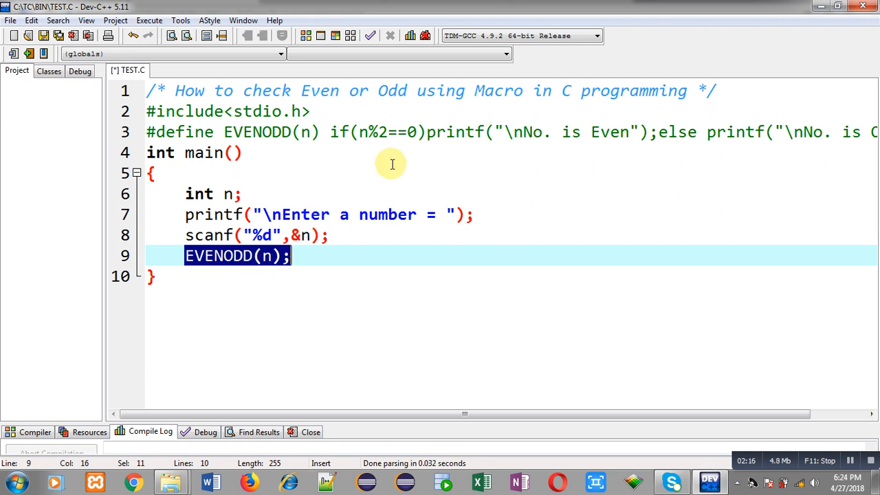
mouse_move(347, 132)
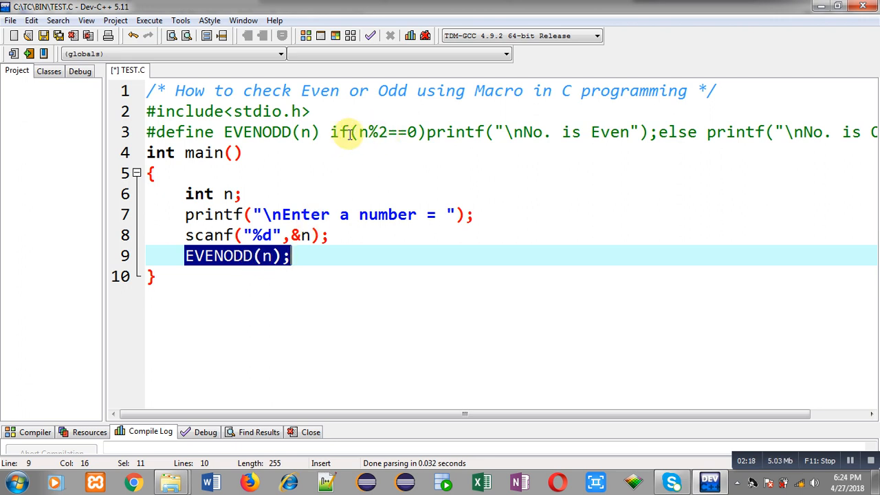
mouse_move(350, 143)
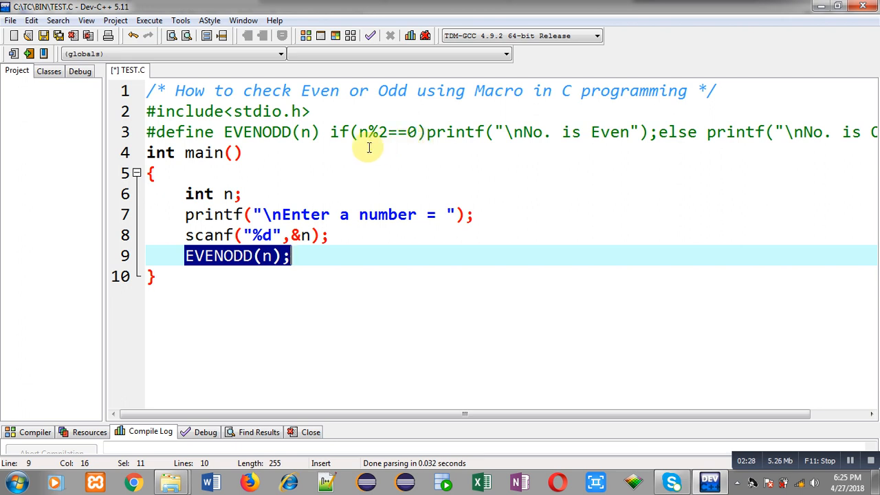
mouse_move(424, 144)
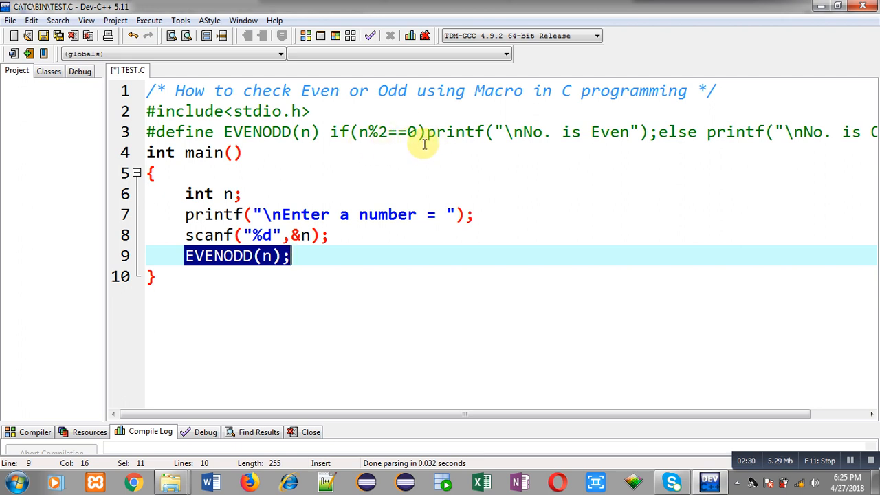
mouse_move(294, 263)
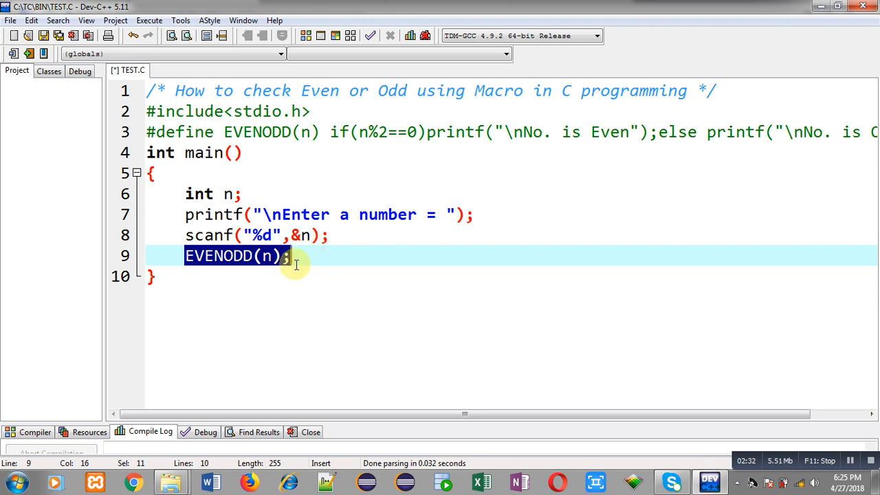
mouse_move(279, 258)
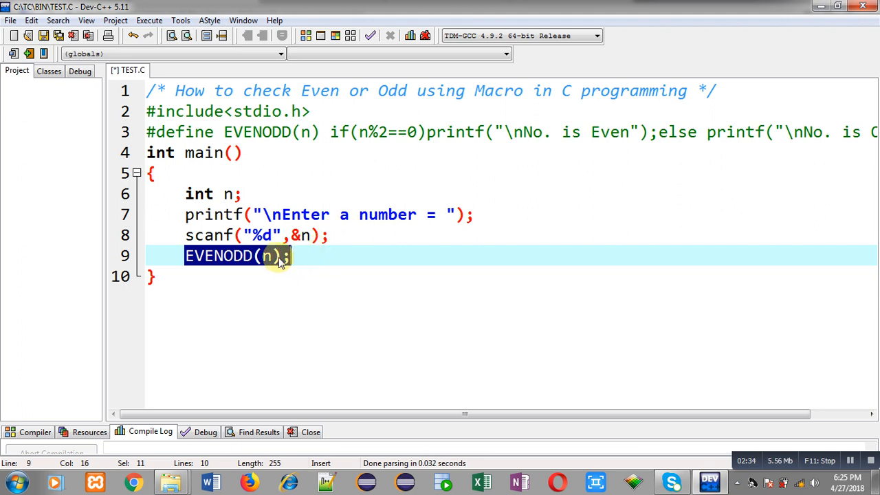
End main with return 0; after the EVENODD(n) call
text(return)
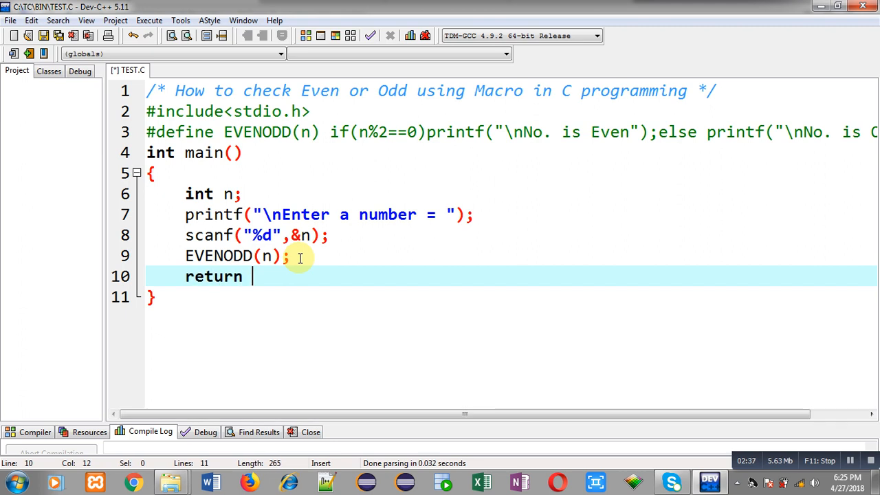
text(0;)
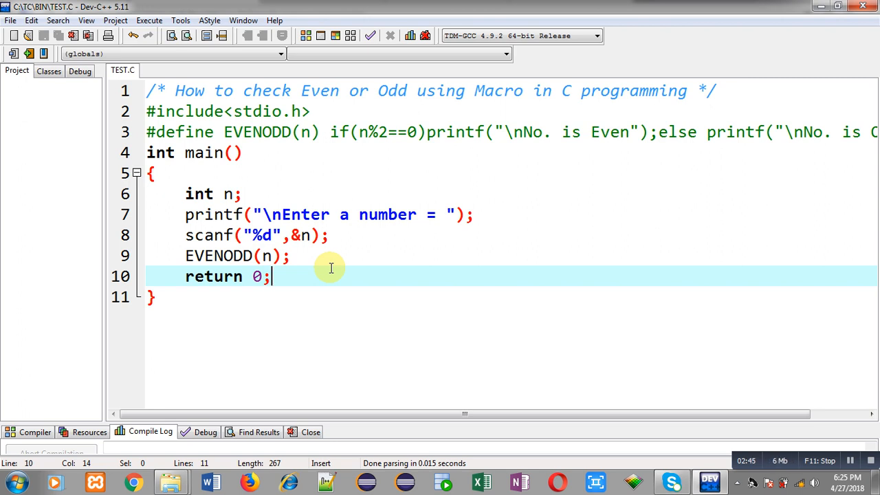
Compile and run TEST.C, entering 10, then run again entering 7
click(148, 20)
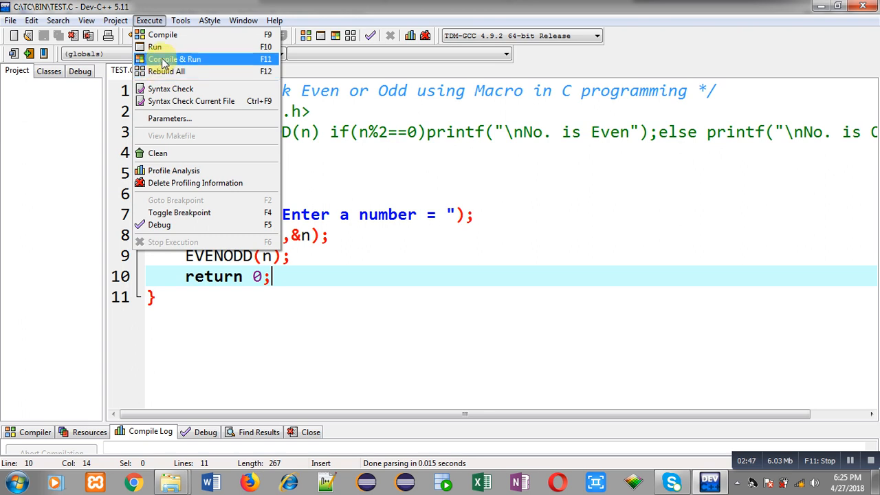
click(174, 58)
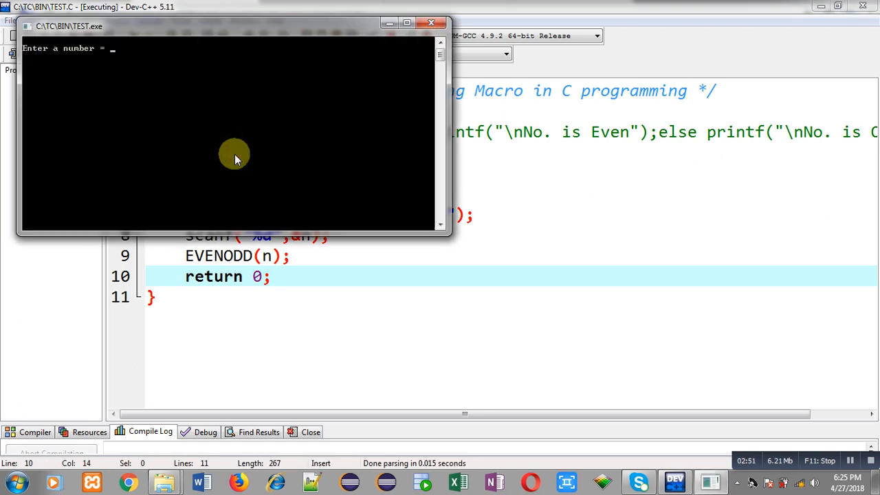
text(10)
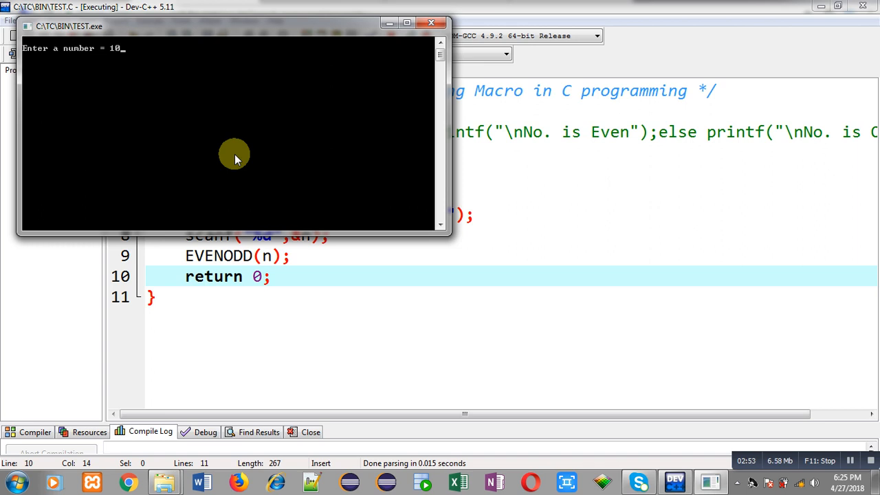
key(enter)
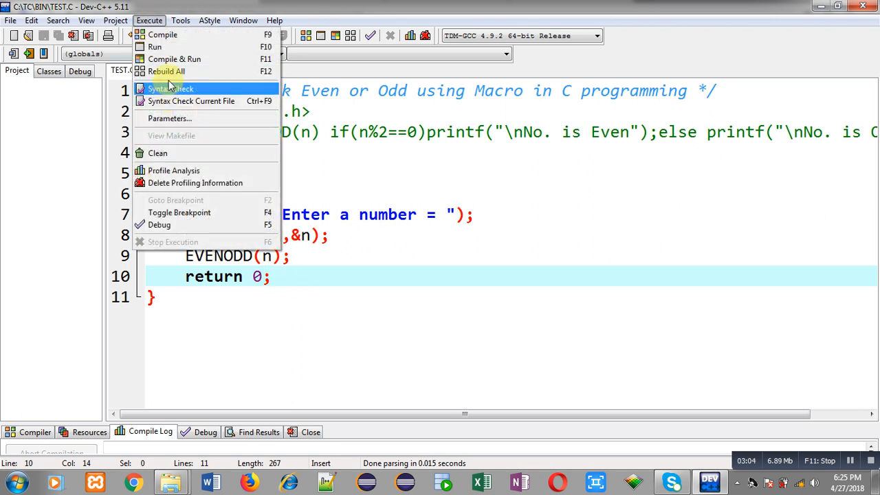
click(174, 58)
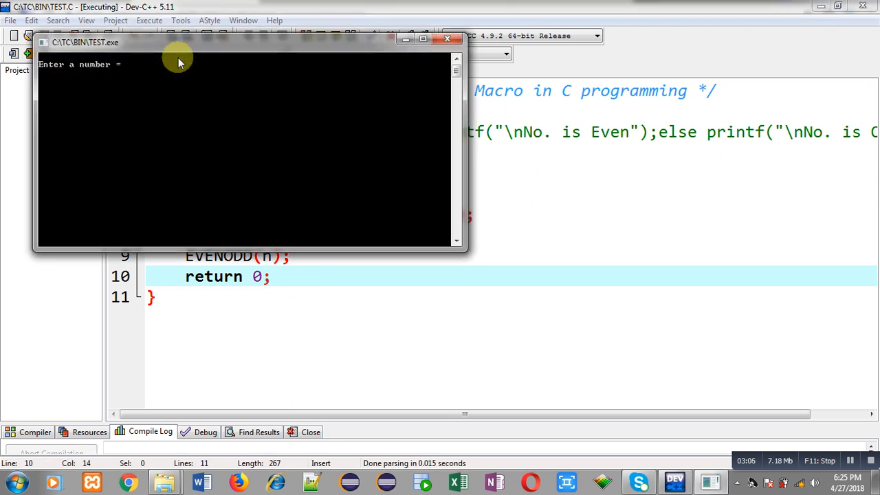
text(7)
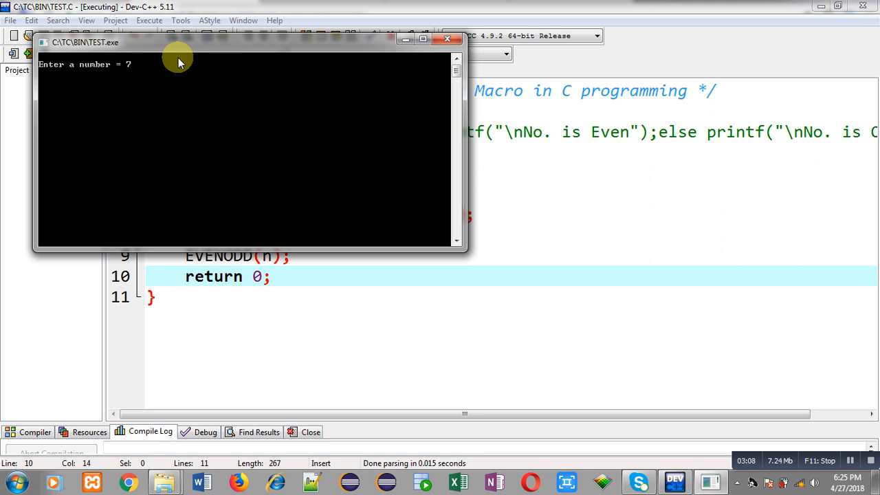